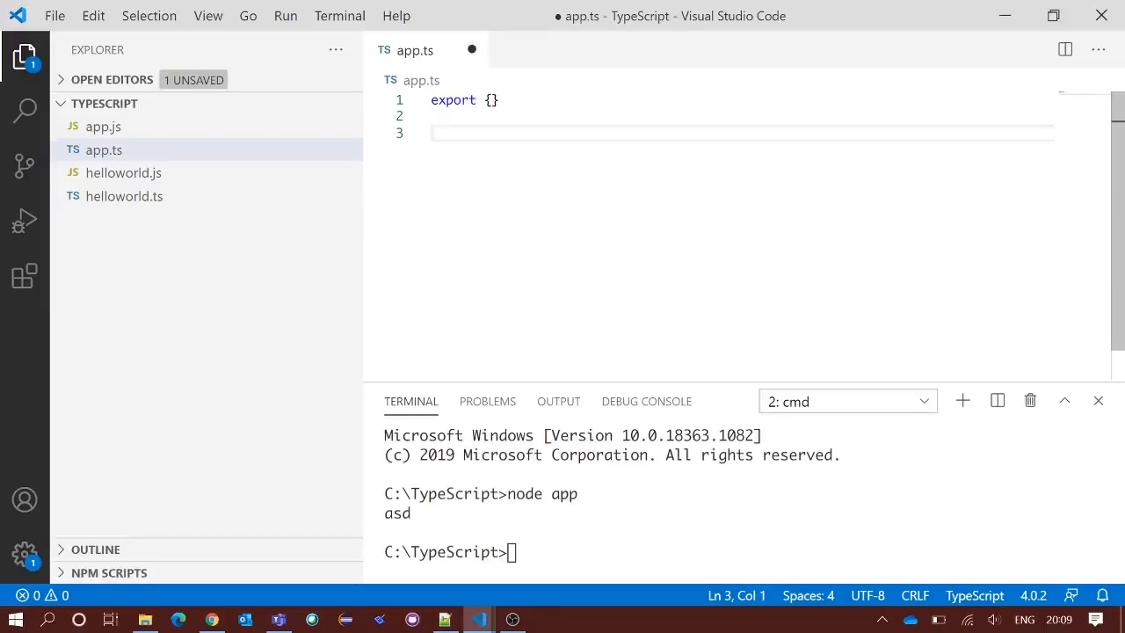
Declare array1: number[] and array2: Array<number>, both [1, 2, 3], followed by blank lines
text(let array1: number[] = [1, 2, 3];)
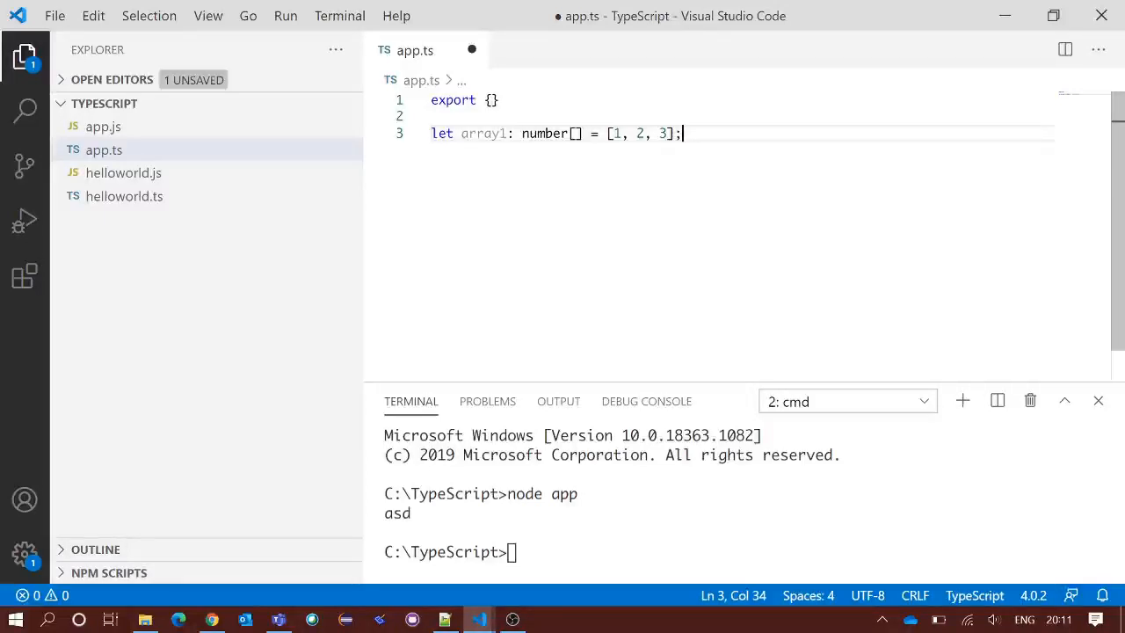
text(let array2: Array<number> = [1, 2, 3];)
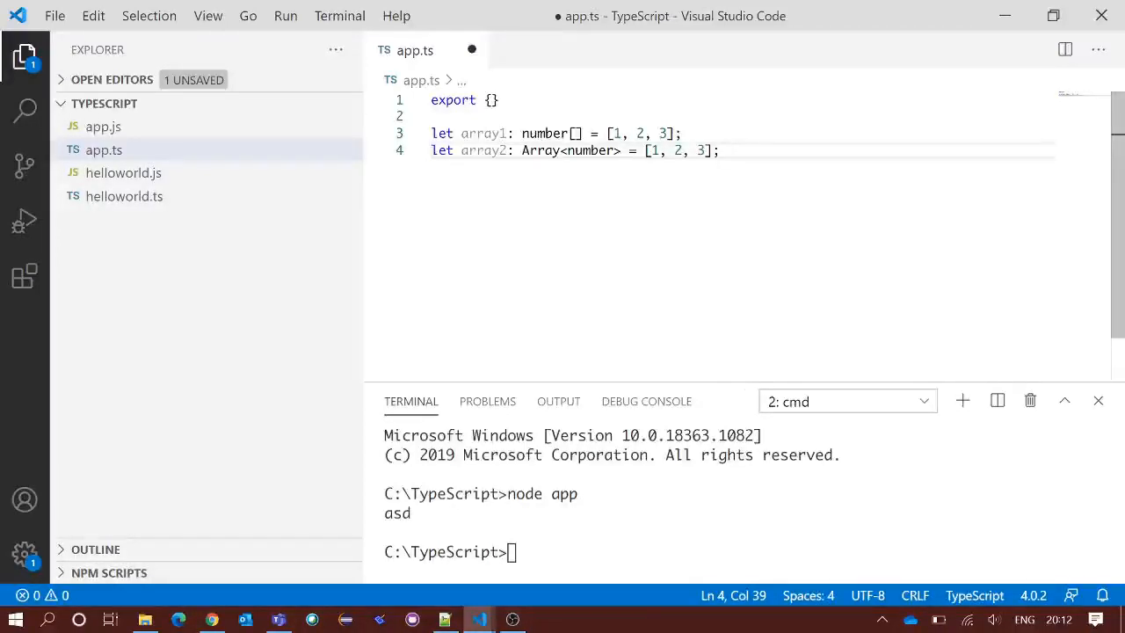
key(Enter)
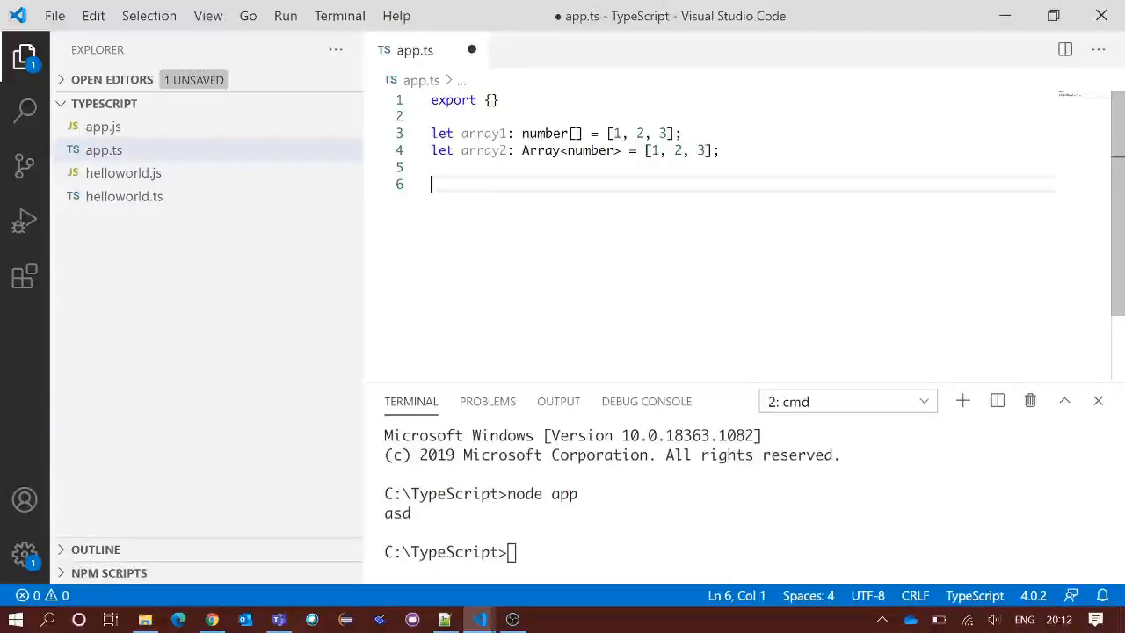
Declare array3 as (number | string)[] and array4 as Array<number | string> with [1, 'Harry', 3, 'Ron', 'Hagrid', 5]
text(let array3: (number | string)[] = [1, 'Harry', 3, 'Ron', 'Hagrid', 5];)
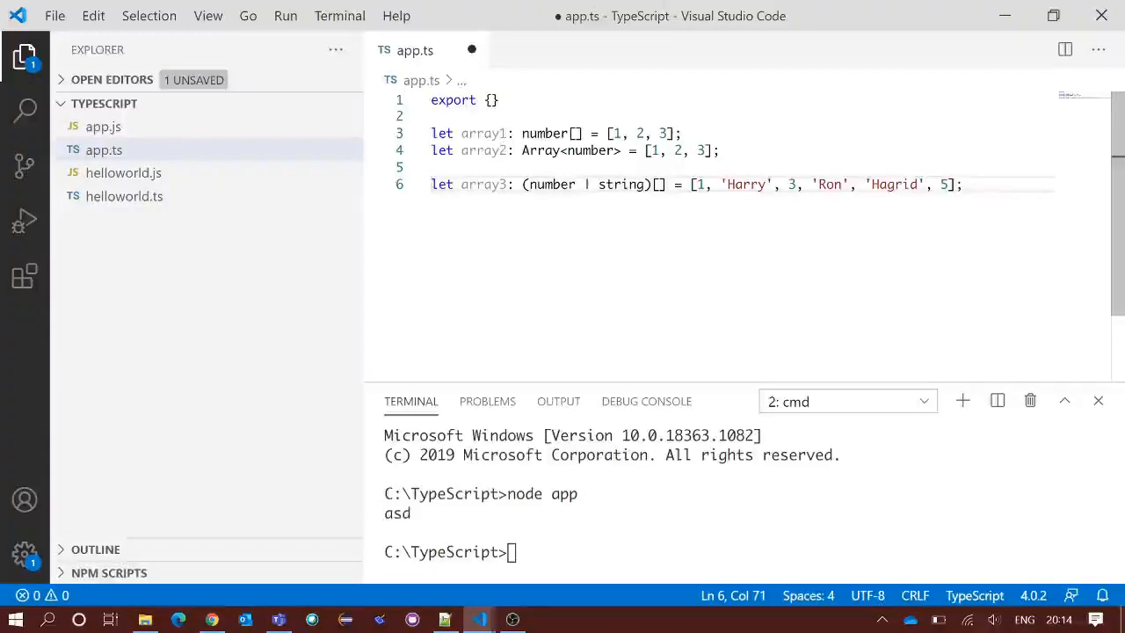
text(let array4: Array<number | string> = [1, 'Harry', 3, 'Ron', 'Hagrid', 5];)
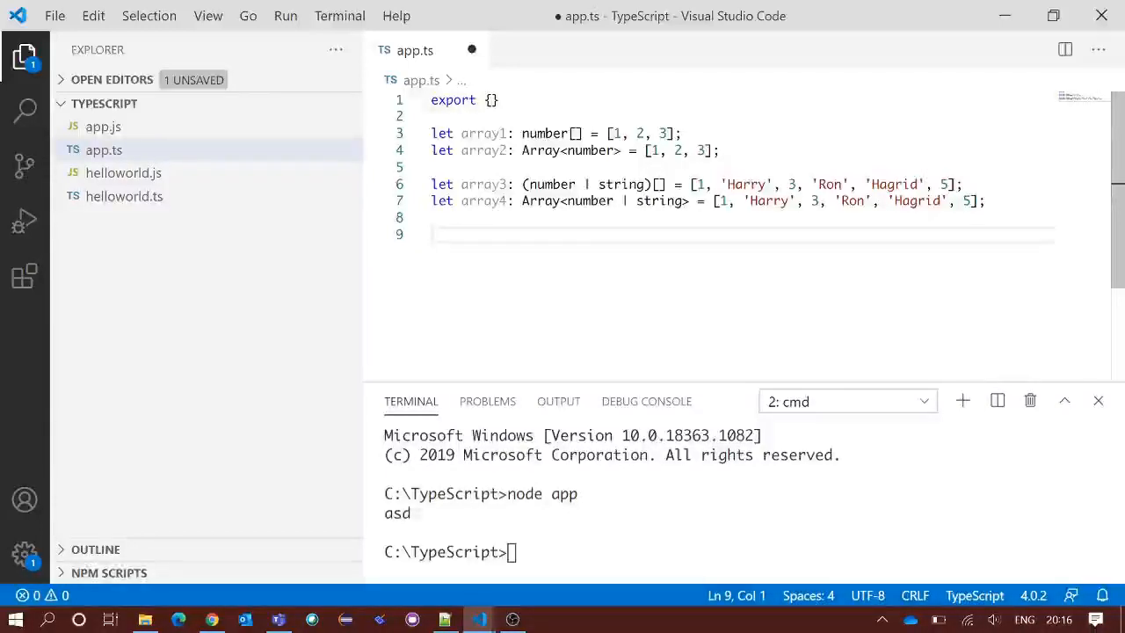
click(430, 234)
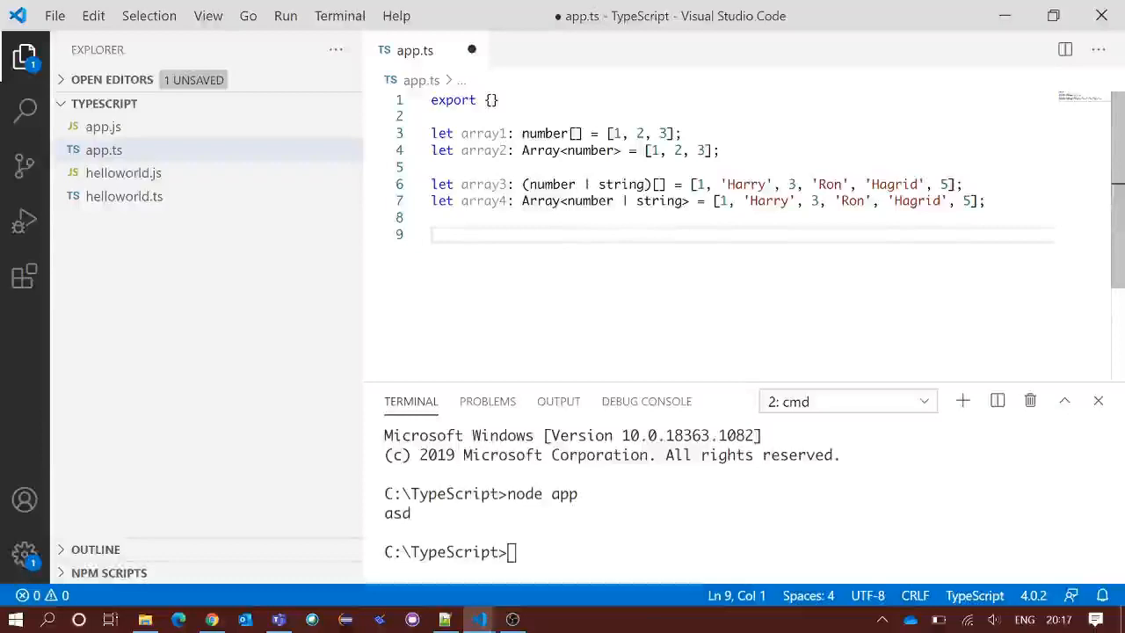
Declare tupleArray with [name: string, age: number, married: boolean] and tupleArray1 as [string, number, boolean], assigning ['Ironman', 45, true]
text(let tupleArray: [name: string, age: number, married: boolean];)
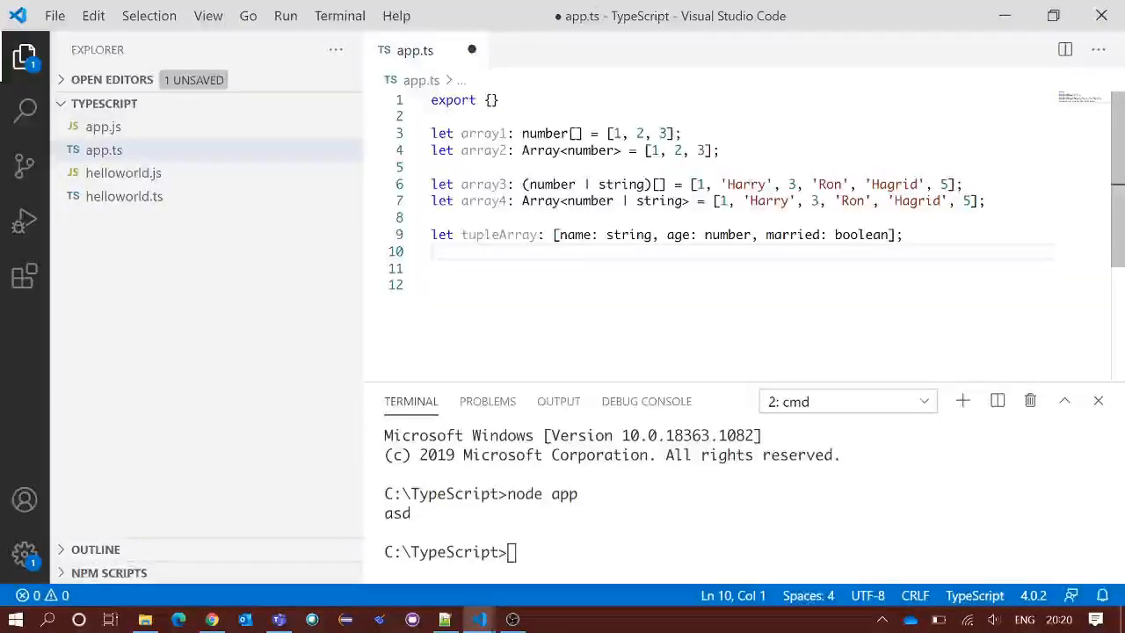
text(let tupleArray1: [string, number, boolean];)
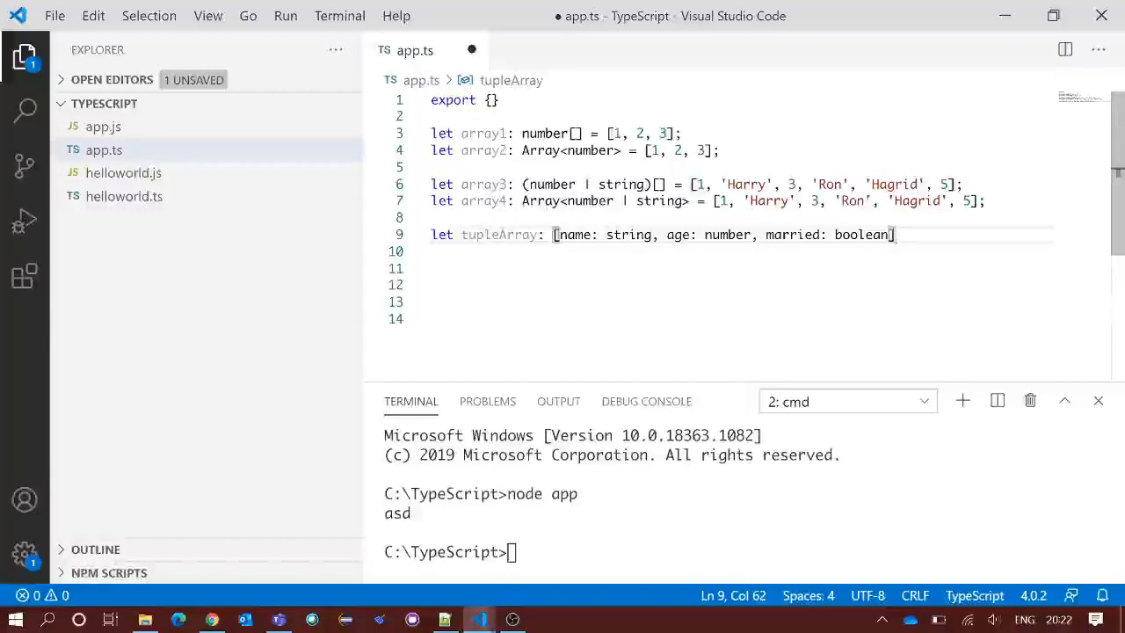
text(= ['Ironman', 45, true];)
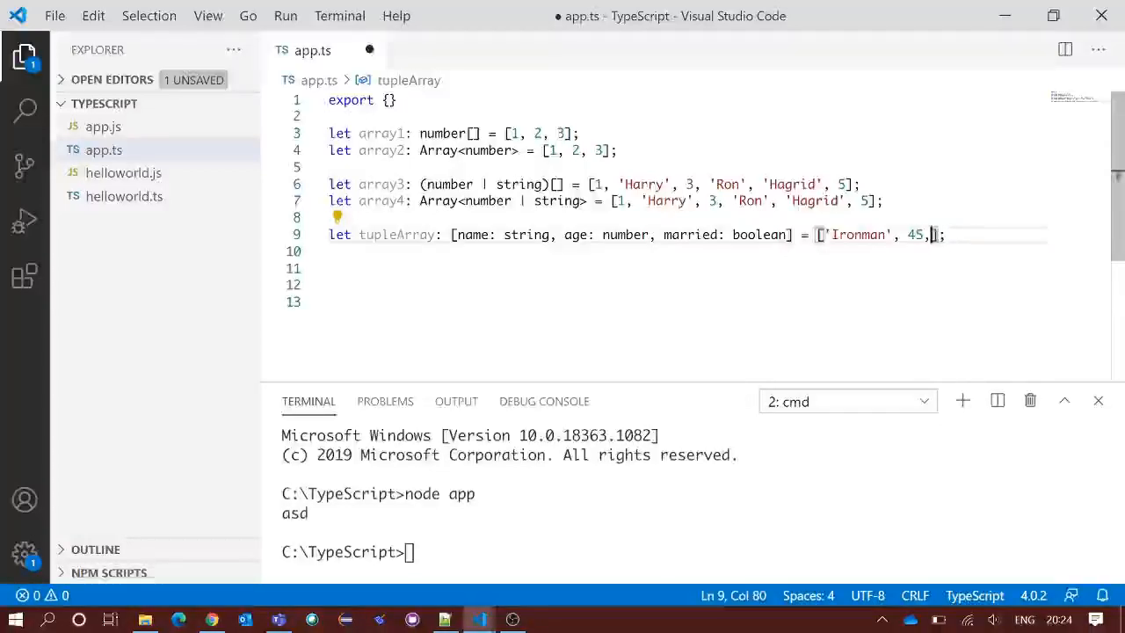
Swap the Ironman tuple's age and married values to show the type error, then revert
key(Backspace)
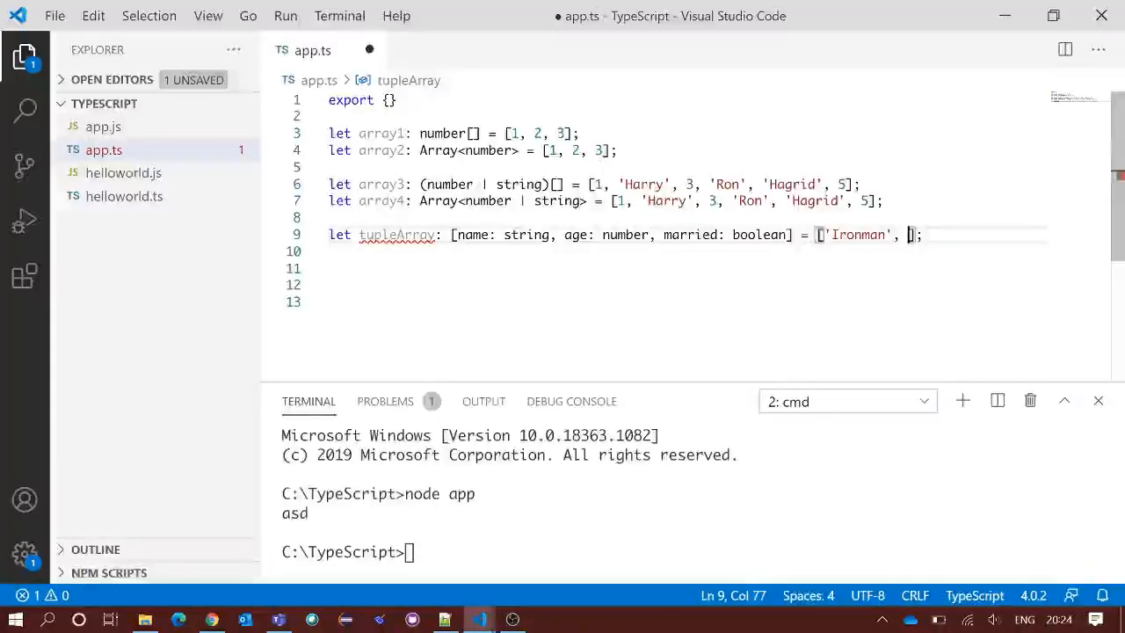
text(true)
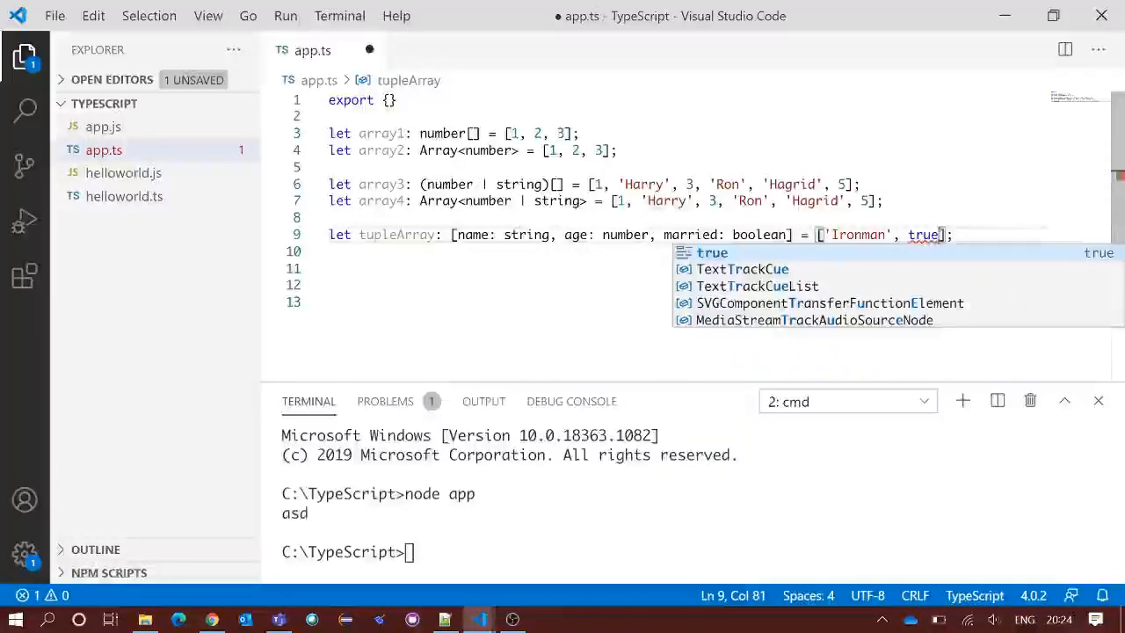
text(, 45)
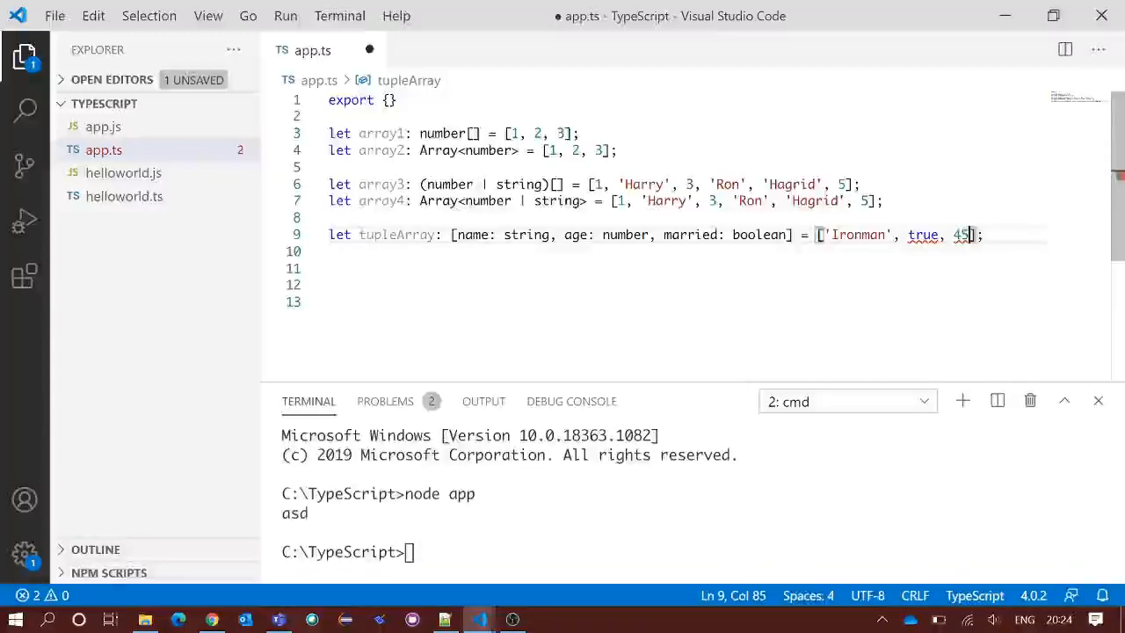
key(Backspace)
text(let tupleArray2: [string, number, boolean] = ['Spiderman', 25, false];)
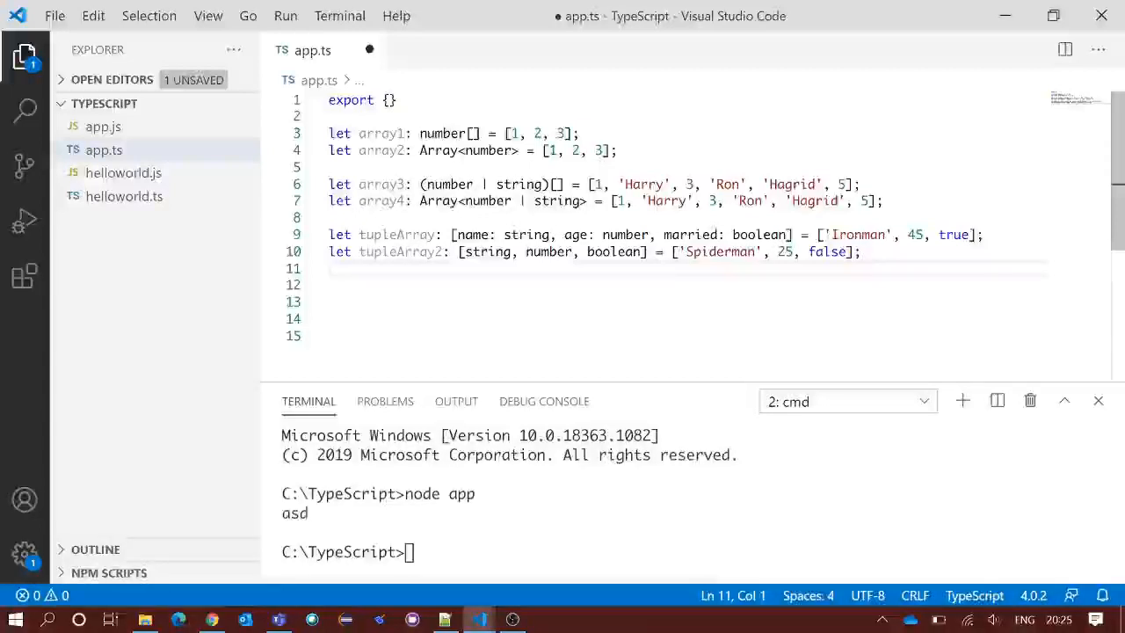
click(332, 269)
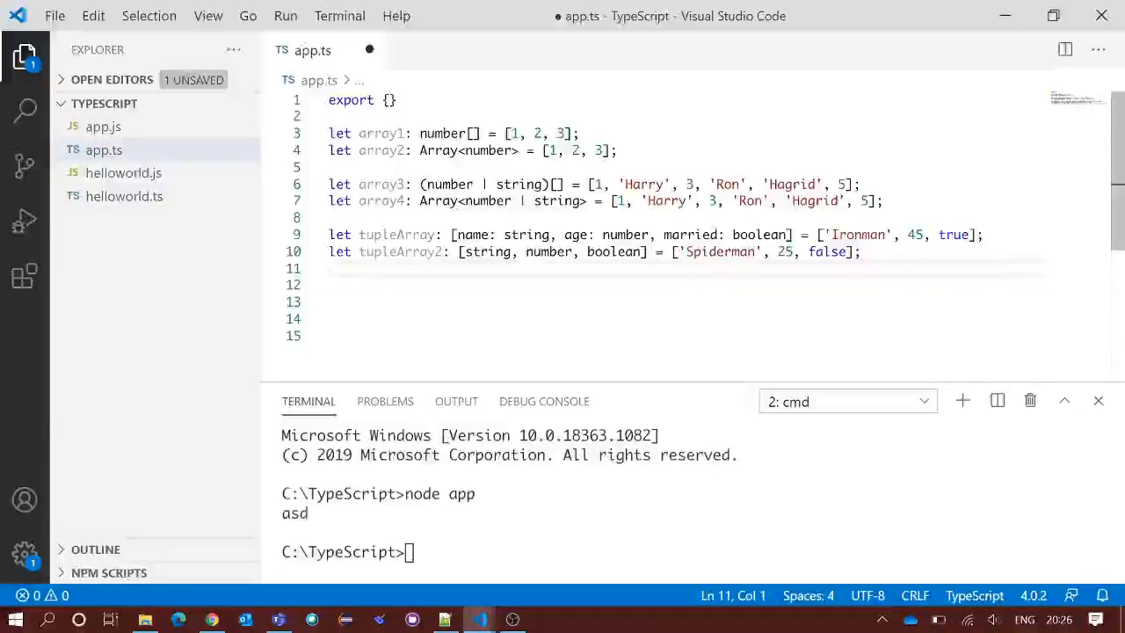
key(enter)
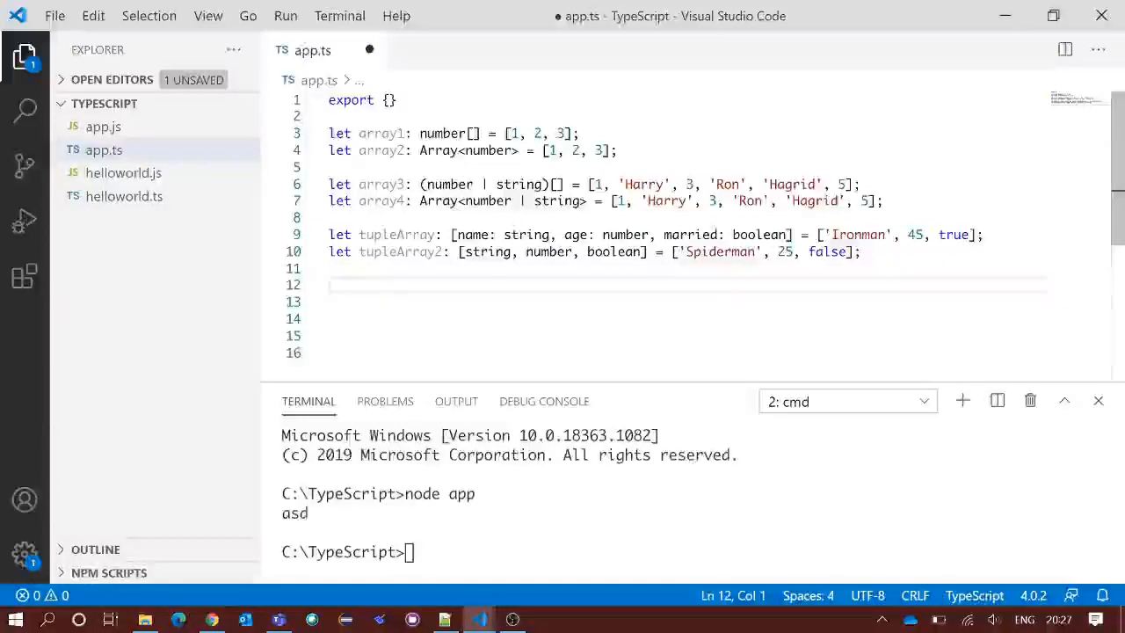